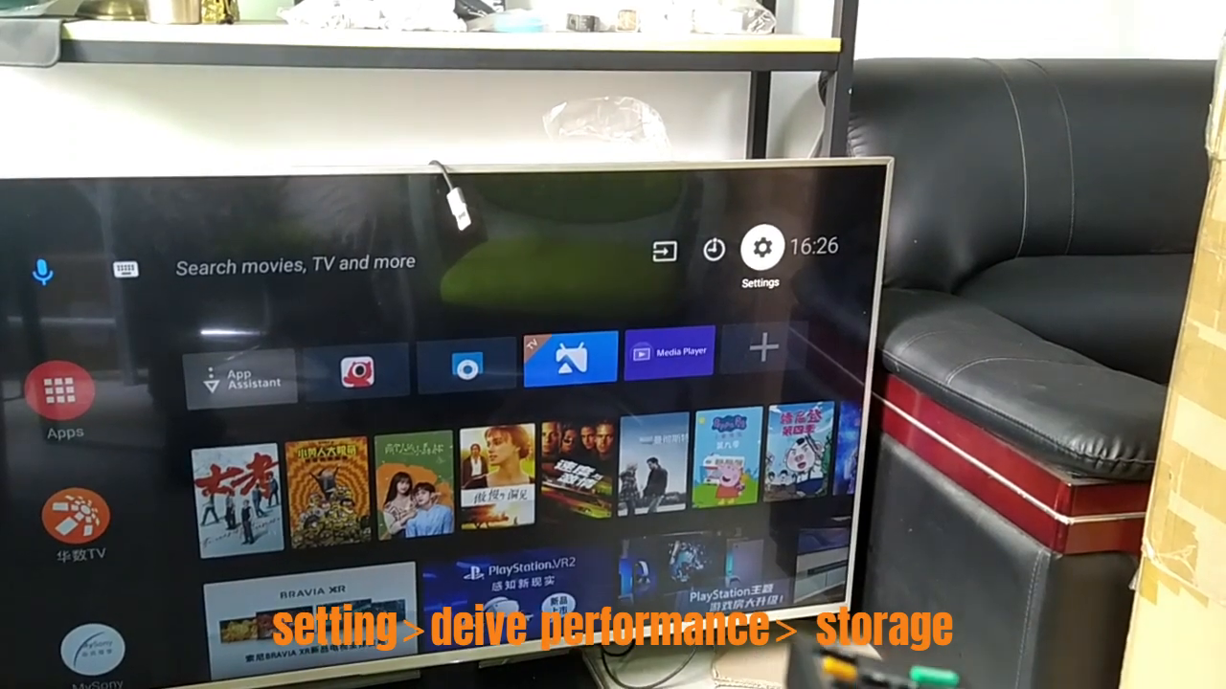
# Step: Open TV Settings, enter Device Preferences and scroll through its entries to Storage
pyautogui.click(760, 247)
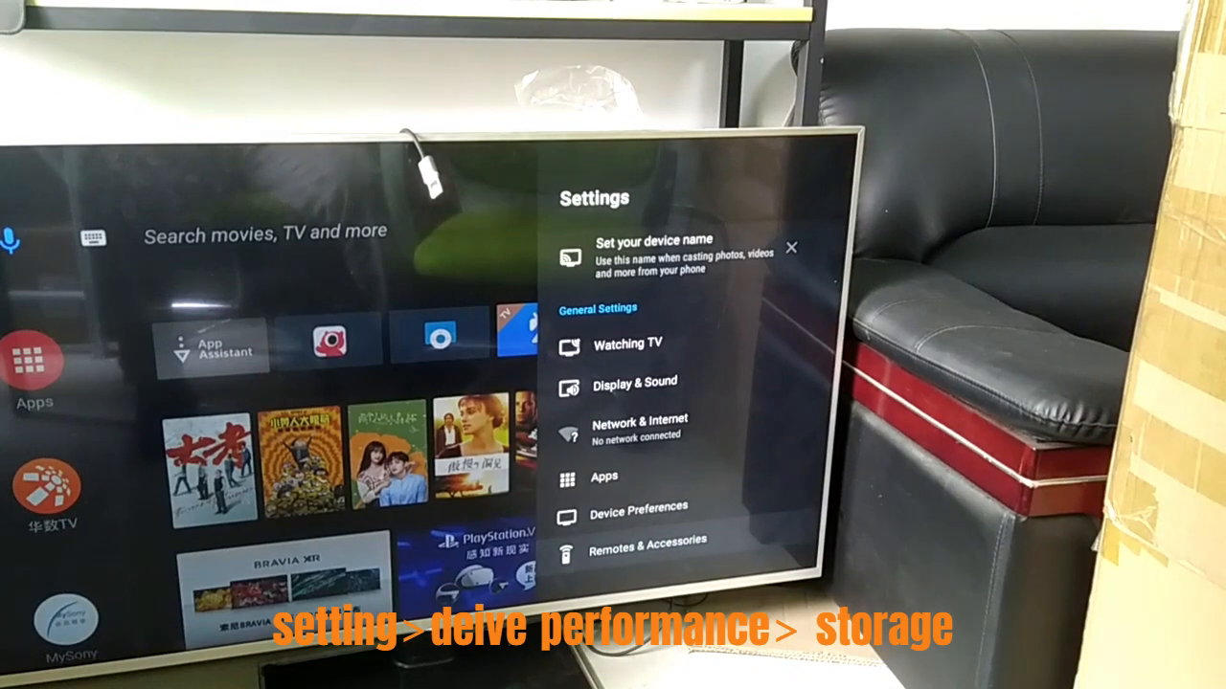
pyautogui.click(638, 517)
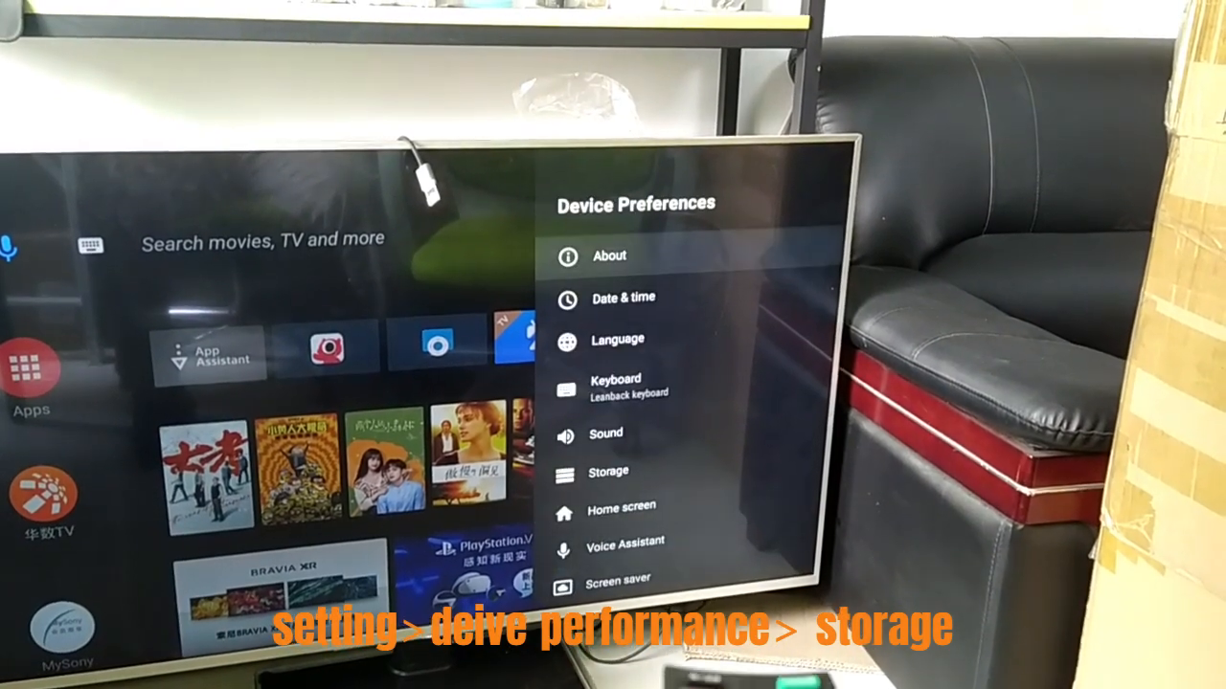
pyautogui.scroll(-3)
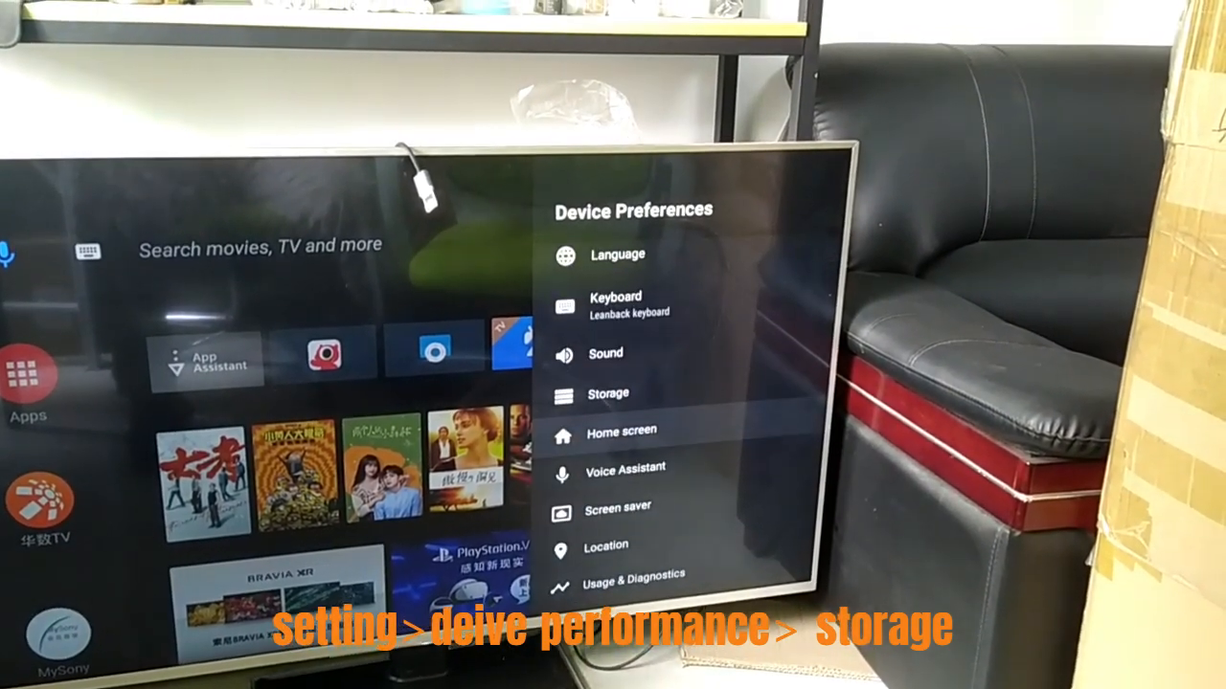
pyautogui.scroll(3)
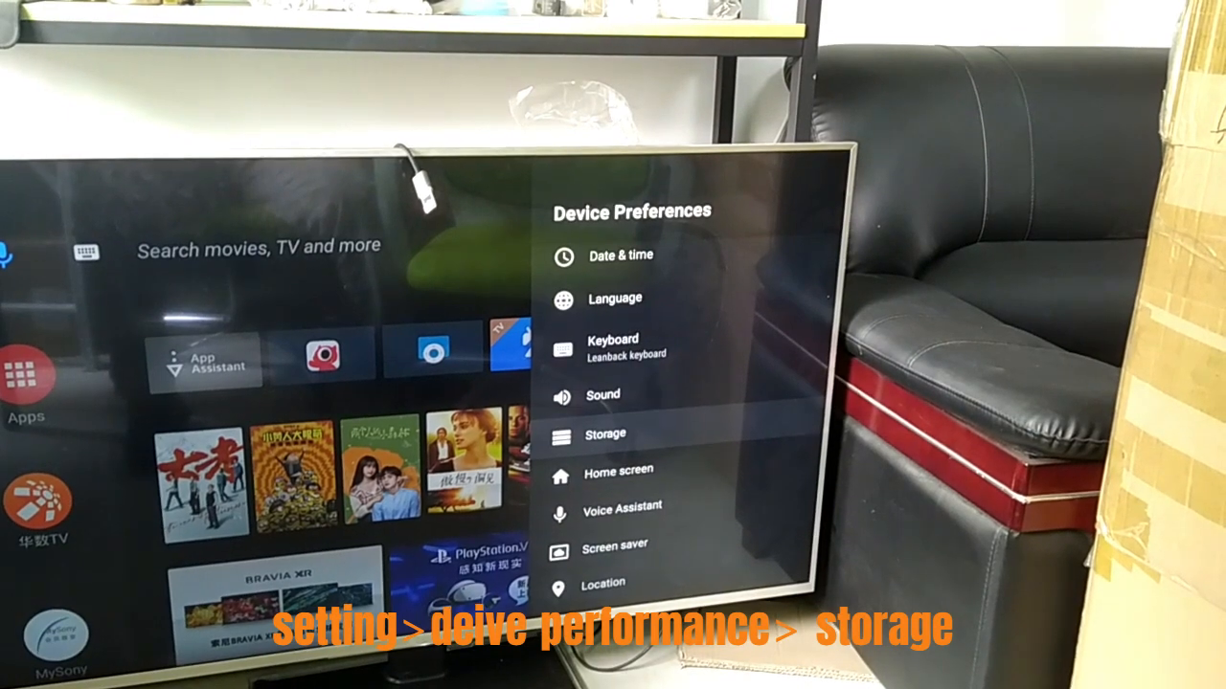
# Step: Open Storage and select the USB drive under Removable storage to show Erase & format
pyautogui.click(606, 434)
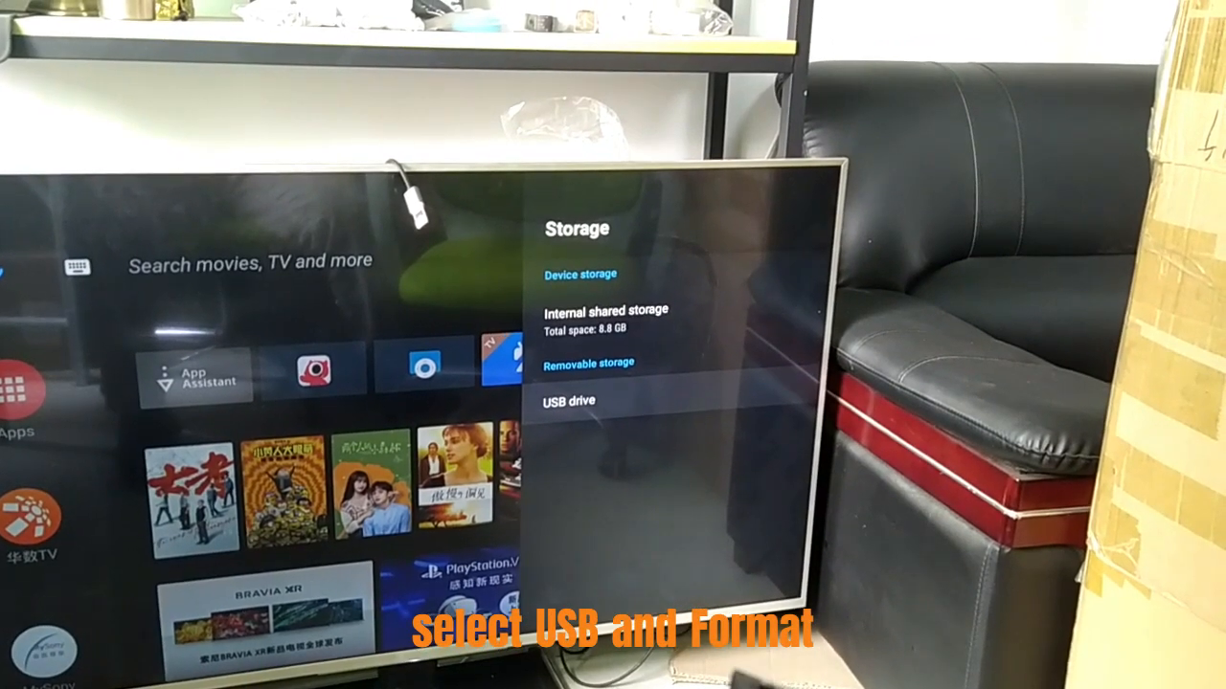
pyautogui.click(570, 401)
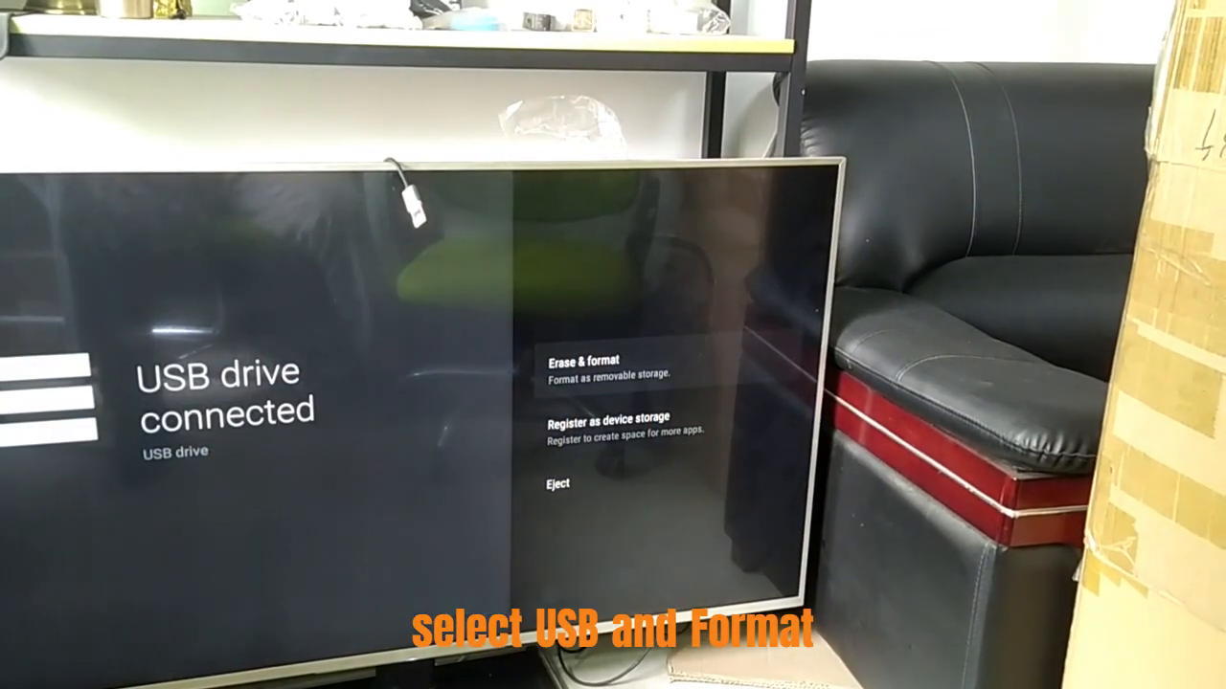